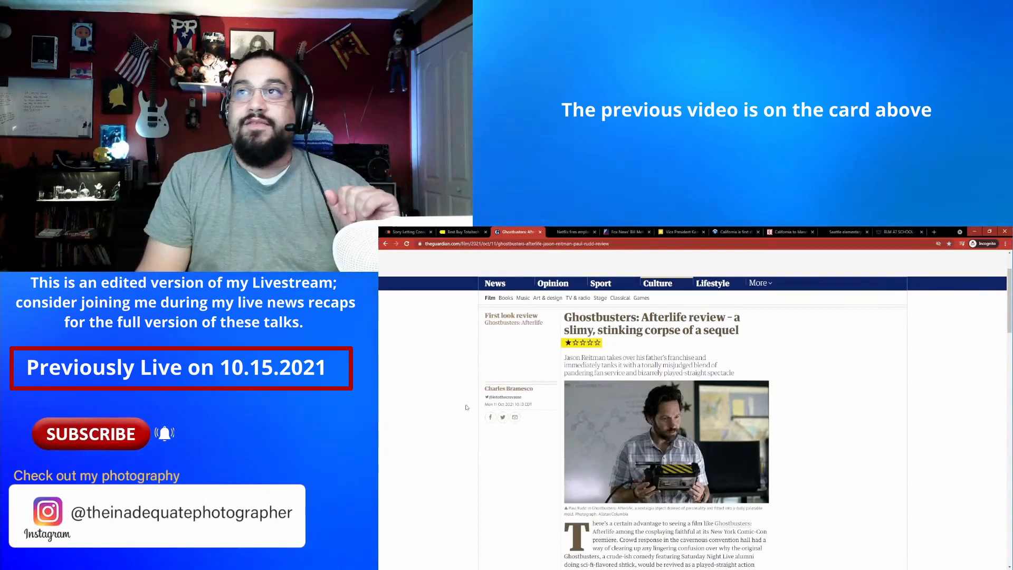
mouse_move(449, 415)
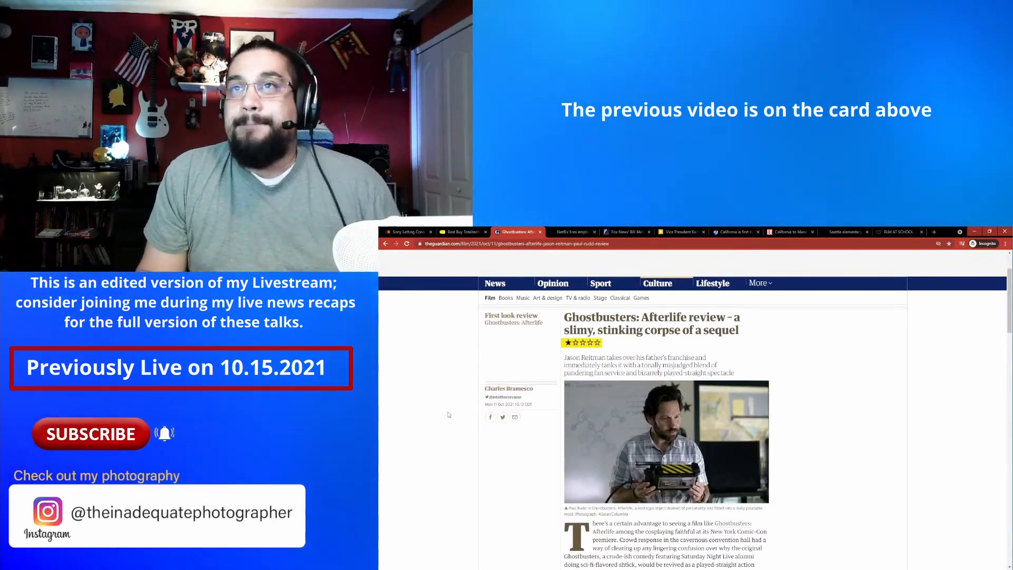
Scroll the Ghostbusters: Afterlife review down to the paragraph on nostalgic callbacks
scroll("down", 3)
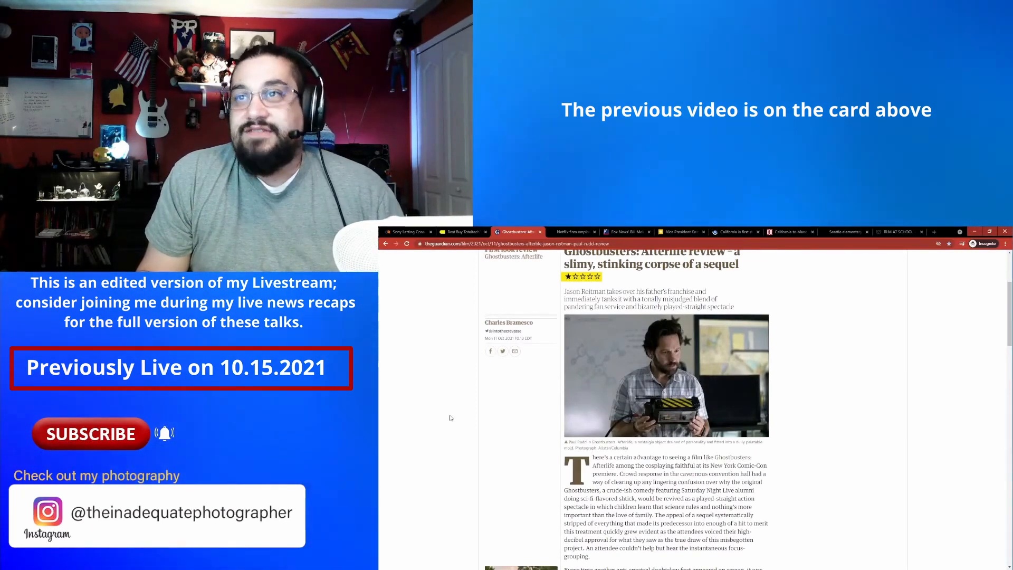
scroll("down", 3)
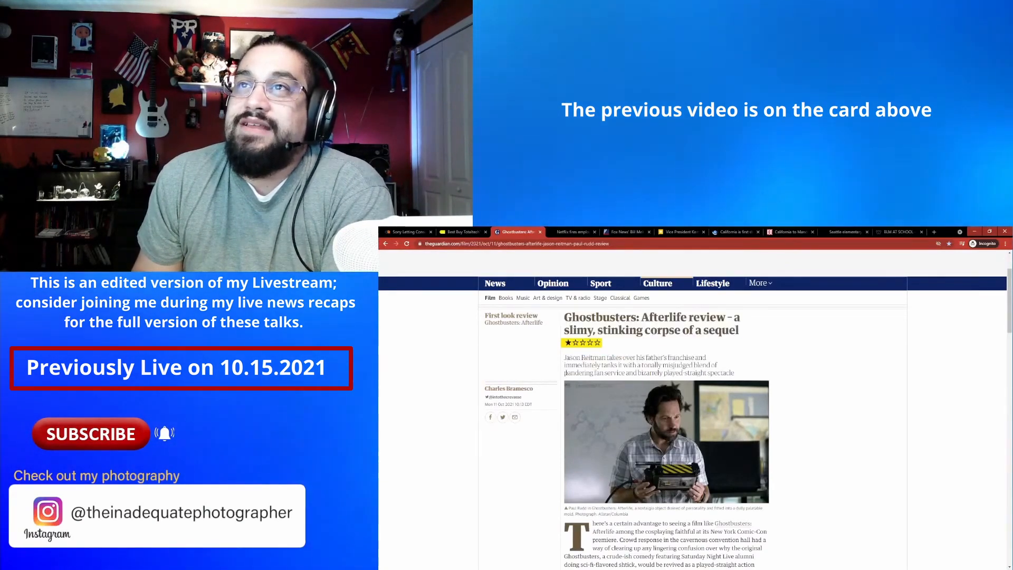
double_click(594, 372)
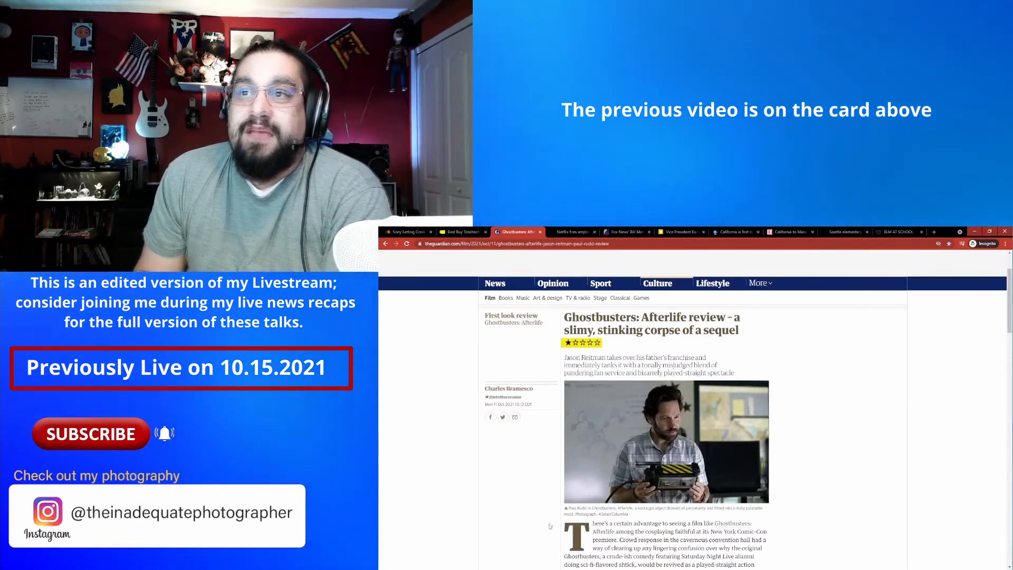
scroll("down", 3)
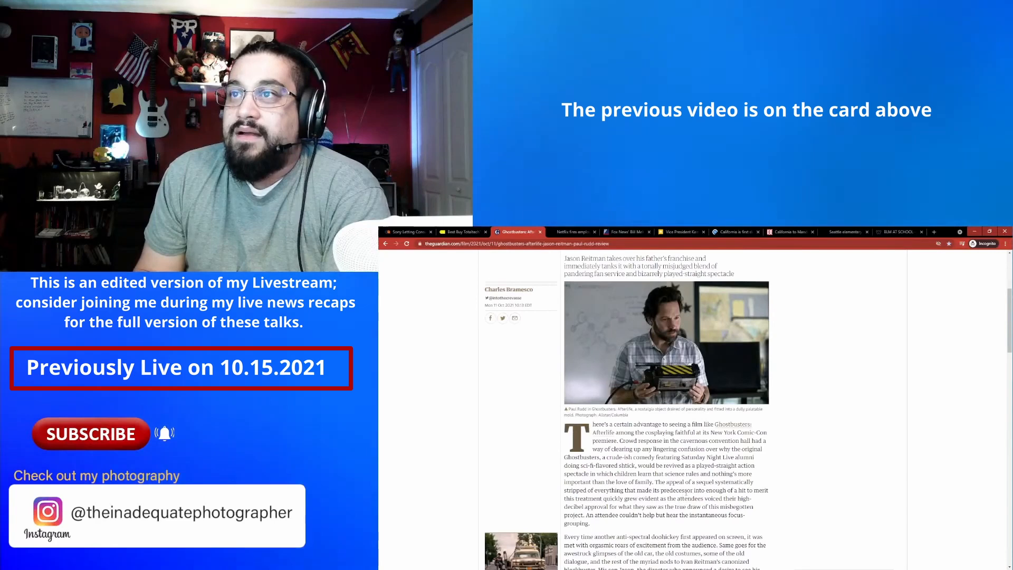
Scroll further into the review, then back up to the headline, one-star rating and byline
scroll("down", 3)
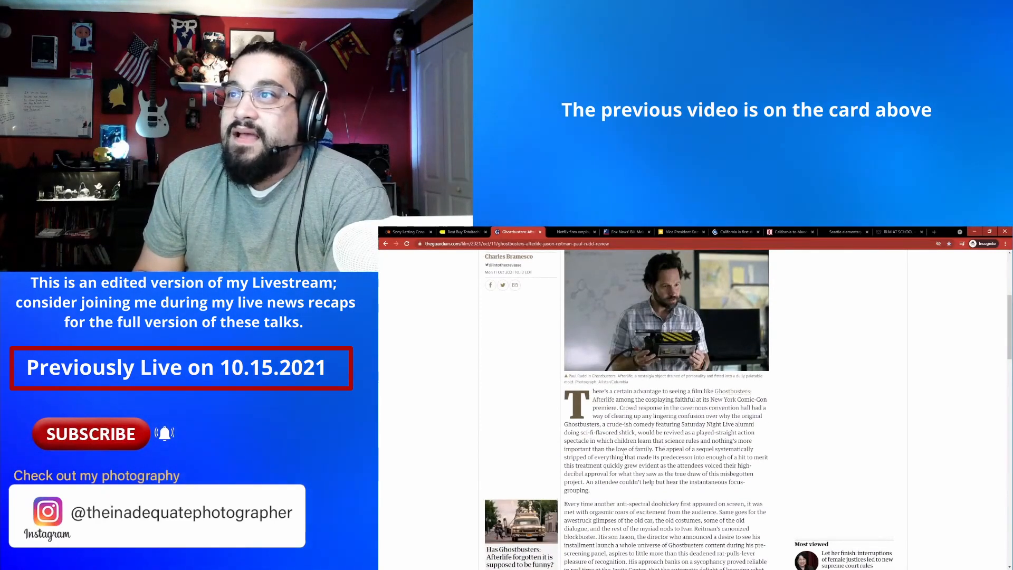
scroll("down", 3)
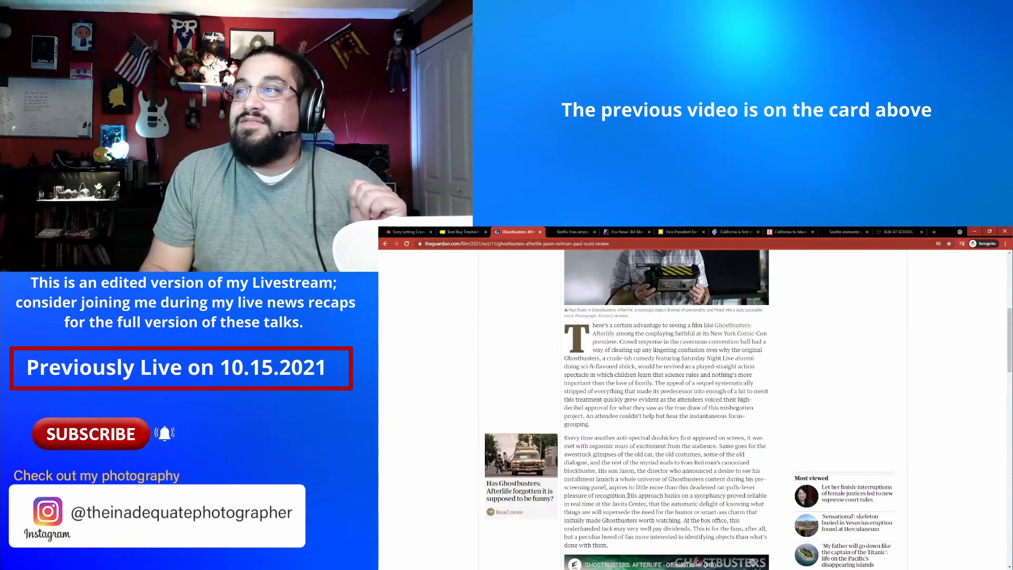
scroll("up", 3)
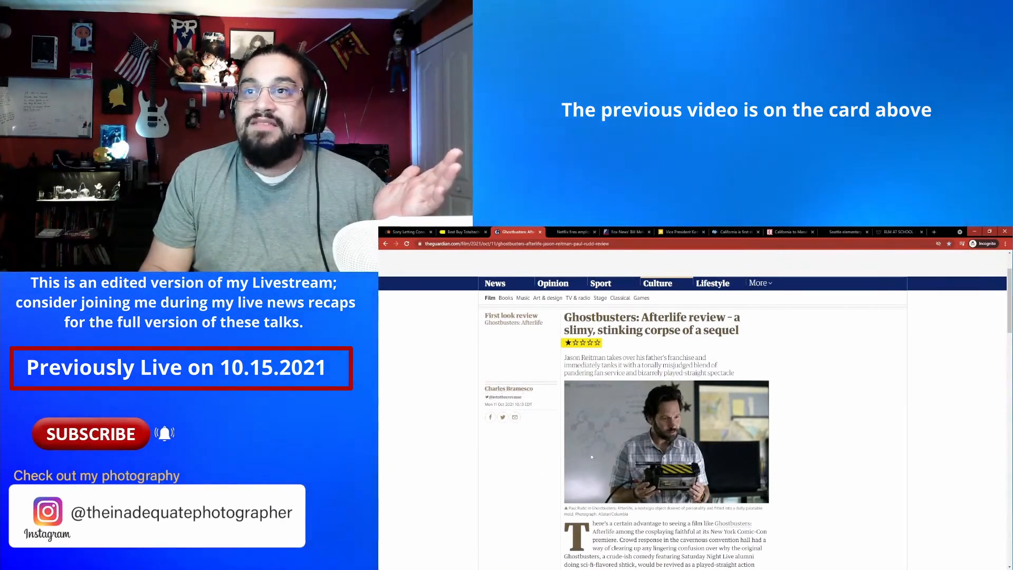
Scroll the review down to the fan-service paragraph above the embedded trailer
scroll("down", 3)
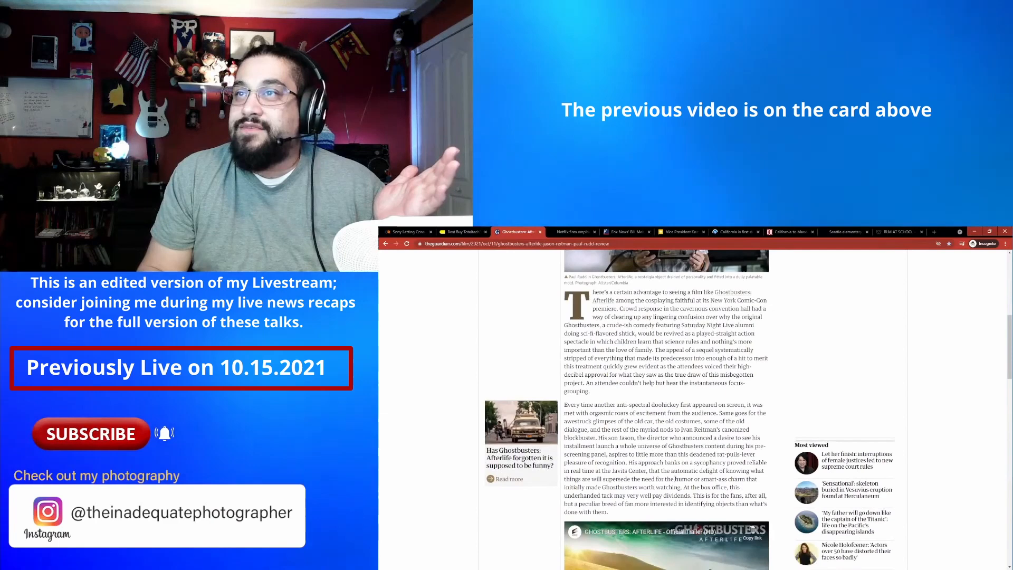
scroll("down", 3)
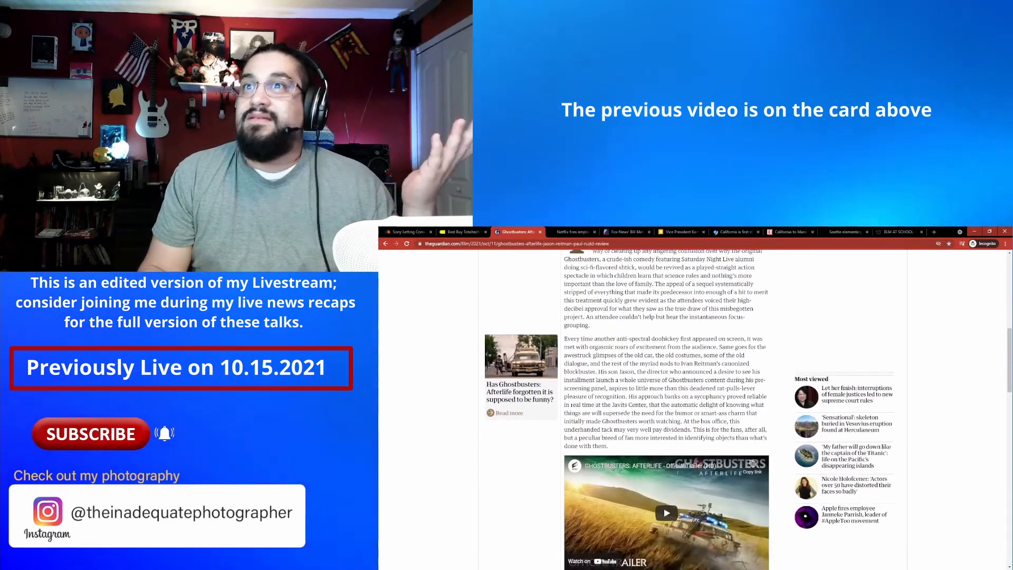
scroll("down", 3)
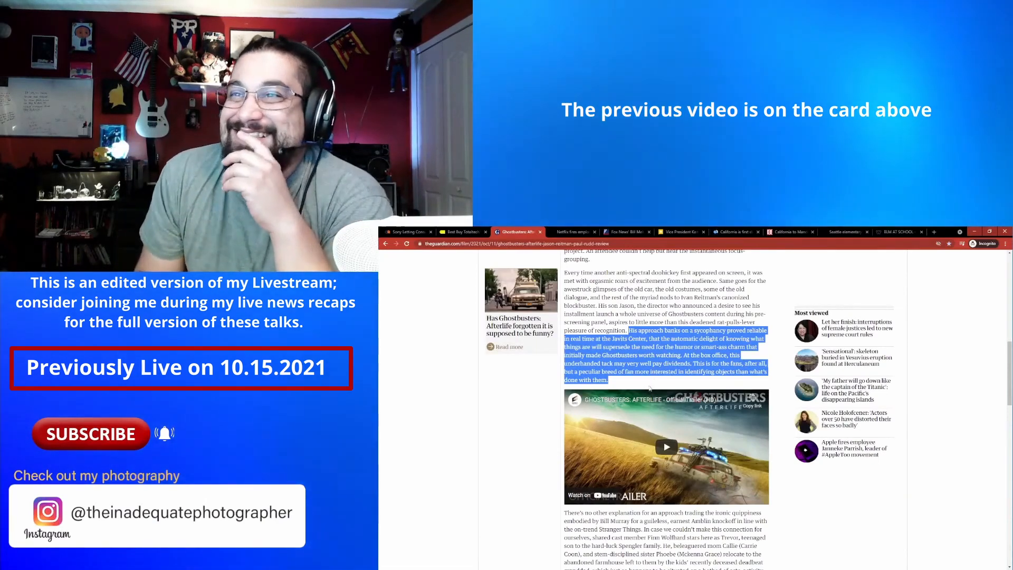
Scroll past the YouTube trailer to the 'It's pandering all the way down' paragraph
scroll("down", 3)
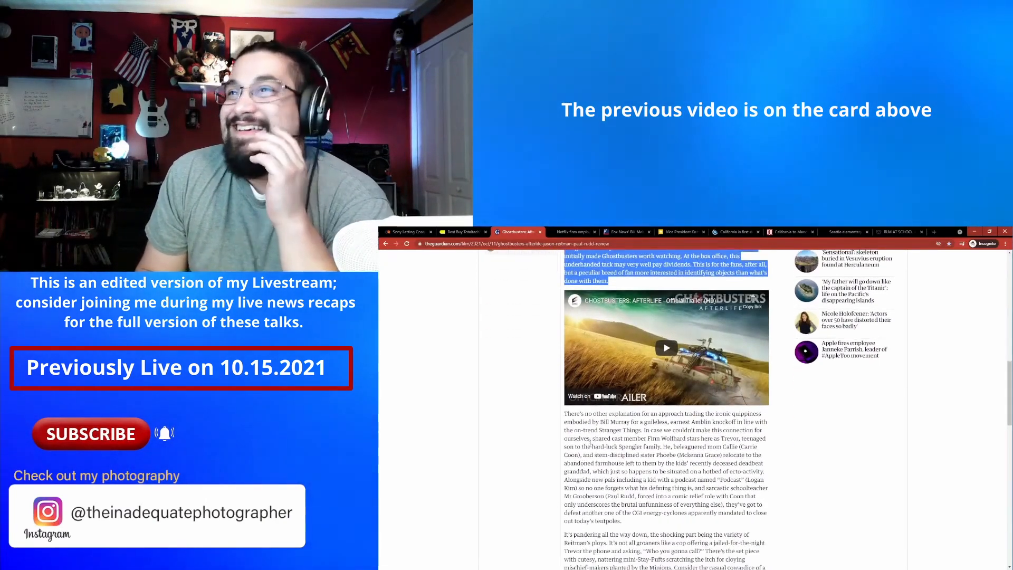
scroll("down", 3)
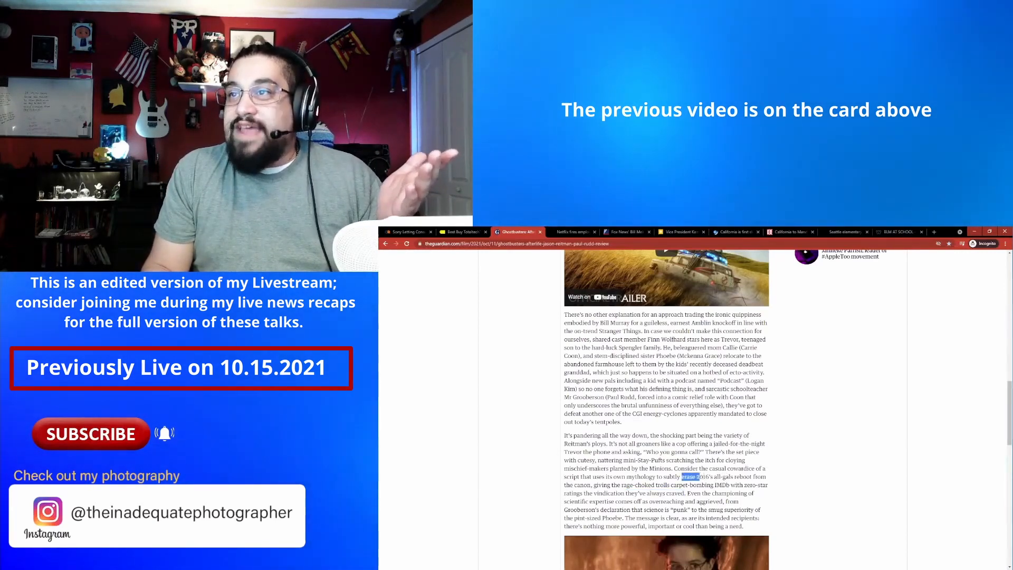
Highlight the sentence about trolls review-bombing IMDb ratings
left_click_drag(680, 476, 750, 476)
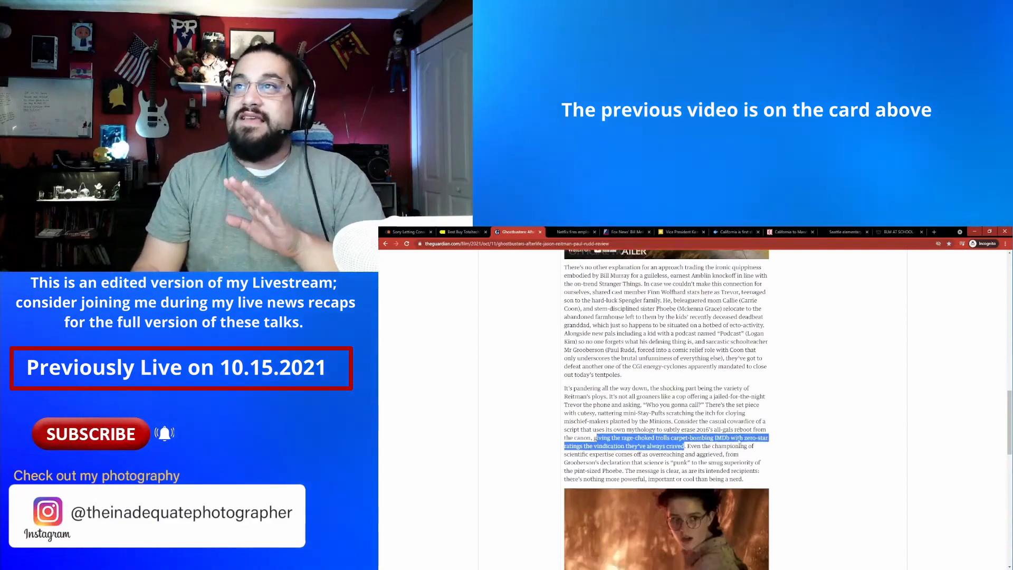
Scroll through the rest of the review until the headline, one-star rating and lead photo show
scroll("down", 3)
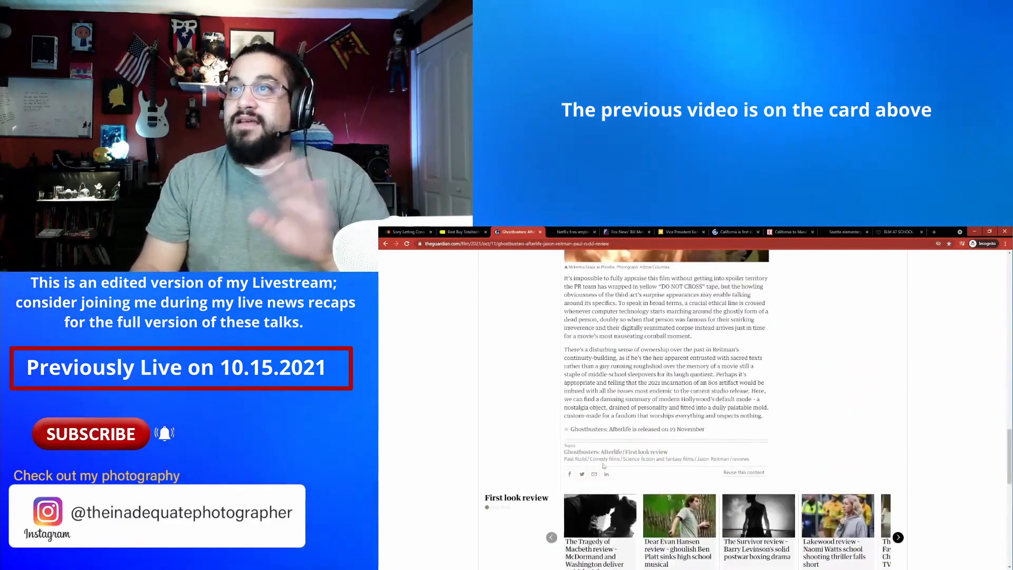
scroll("down", 3)
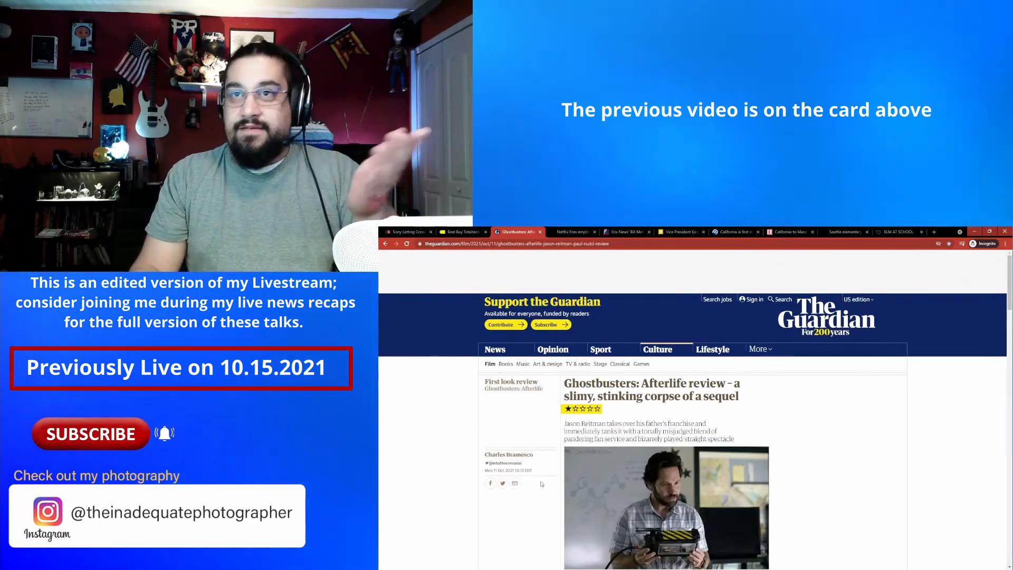
scroll("down", 3)
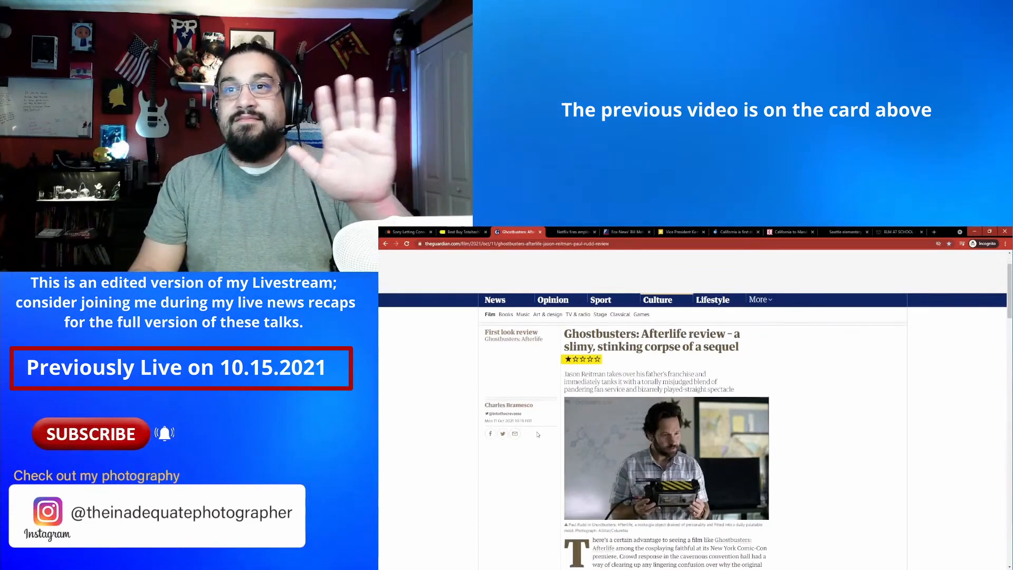
scroll("down", 3)
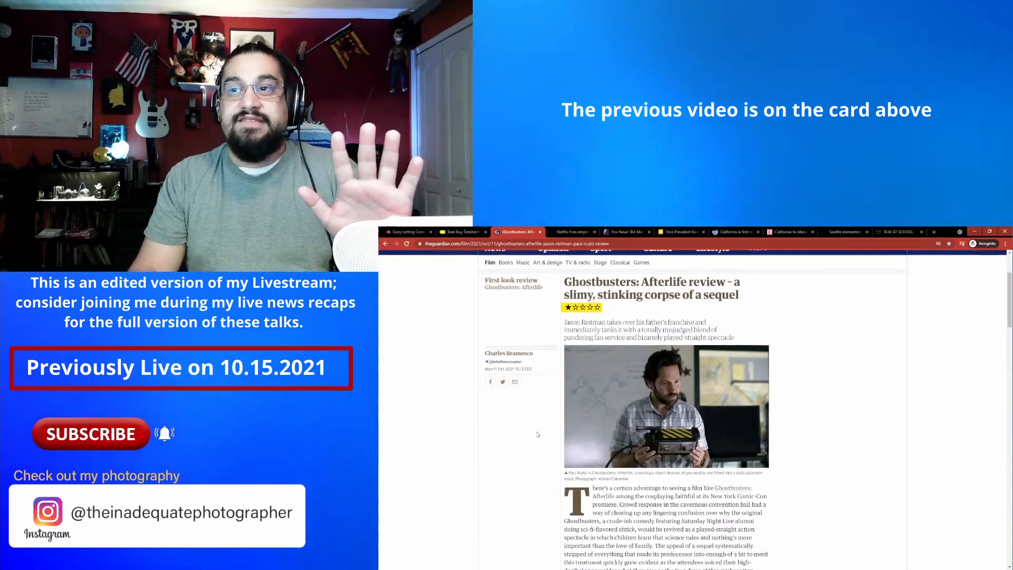